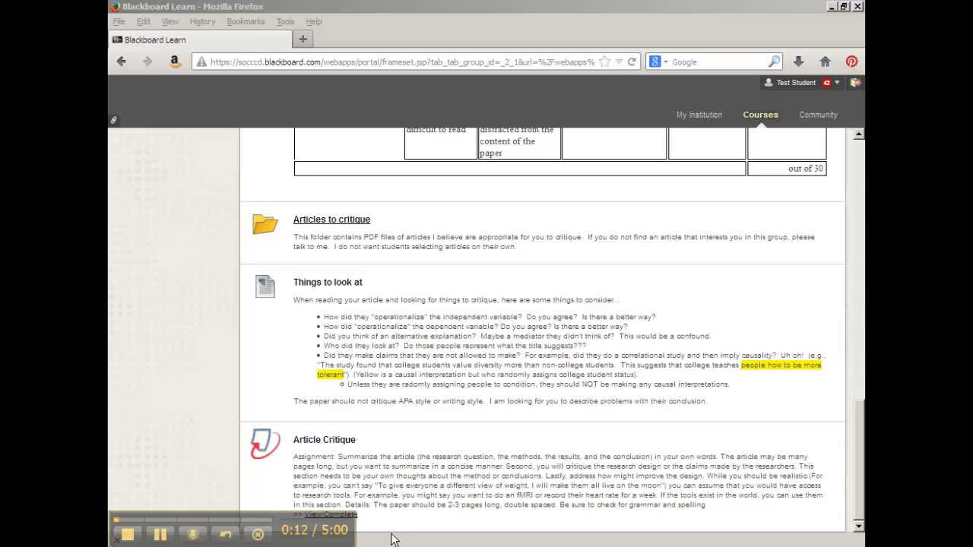
pyautogui.moveTo(357, 519)
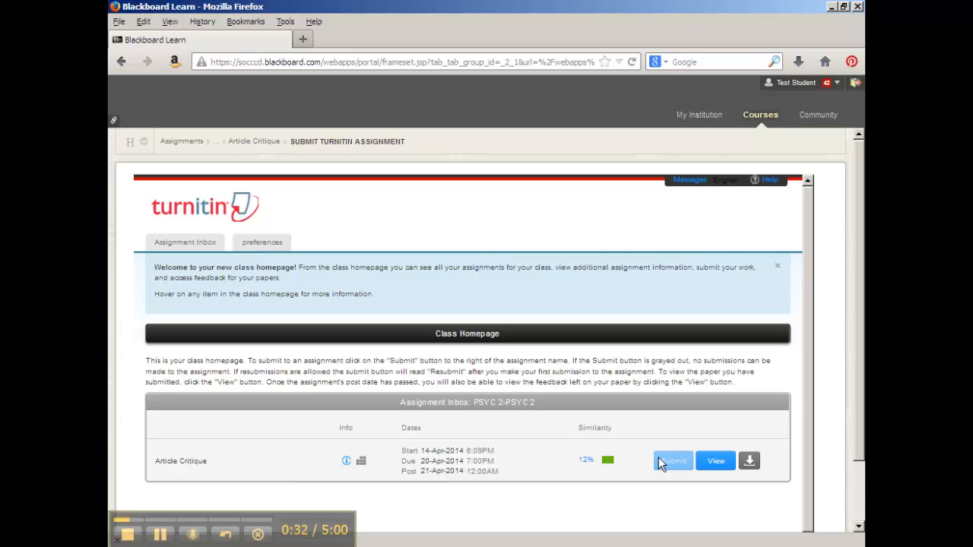
pyautogui.moveTo(722, 425)
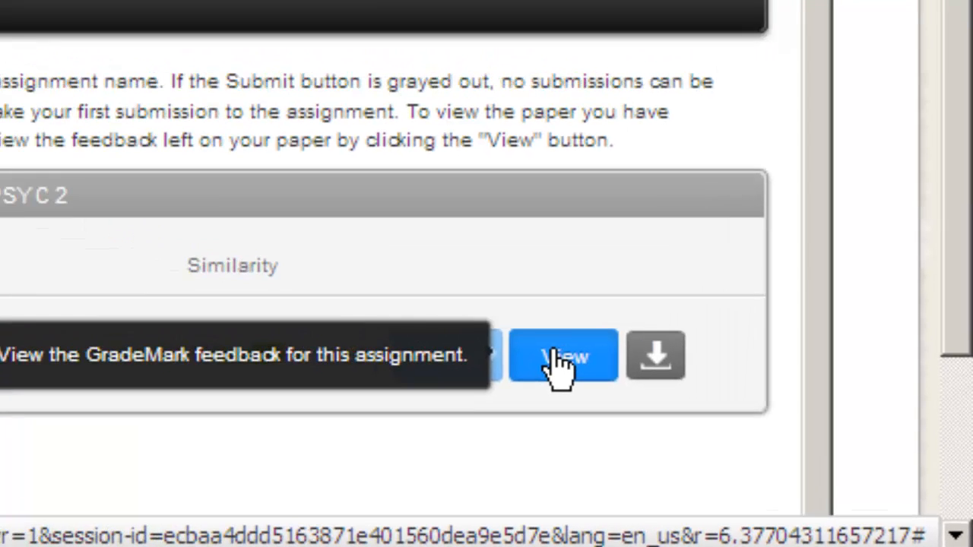
# View the graded Article Critique paper with its feedback and score of 24.
pyautogui.click(563, 355)
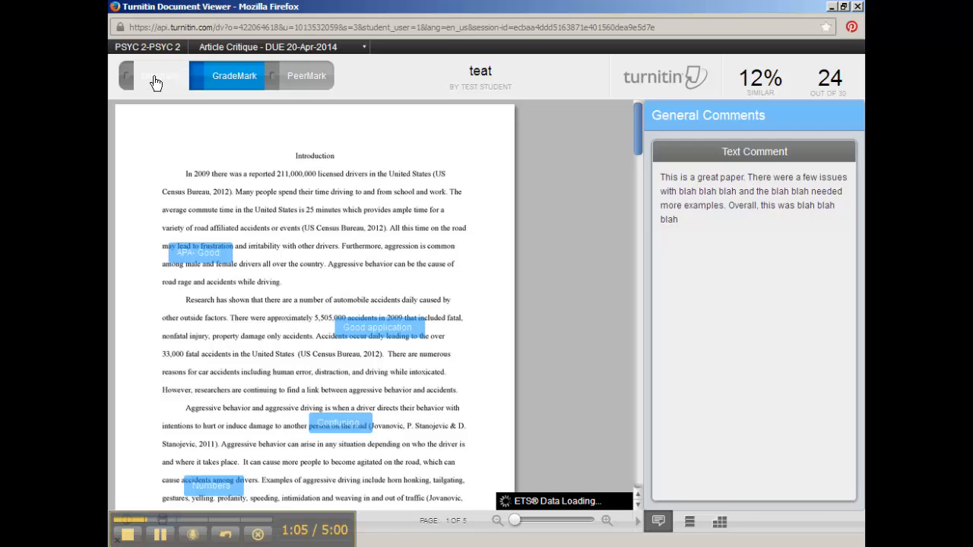
# Show the Originality Match Overview with six matched sources, reviewing highlights back to page one.
pyautogui.click(161, 76)
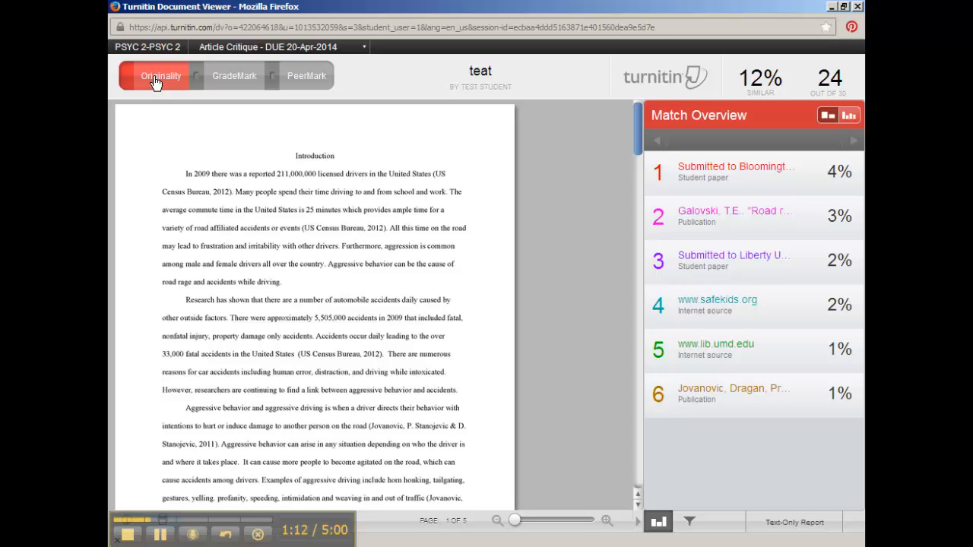
pyautogui.moveTo(516, 249)
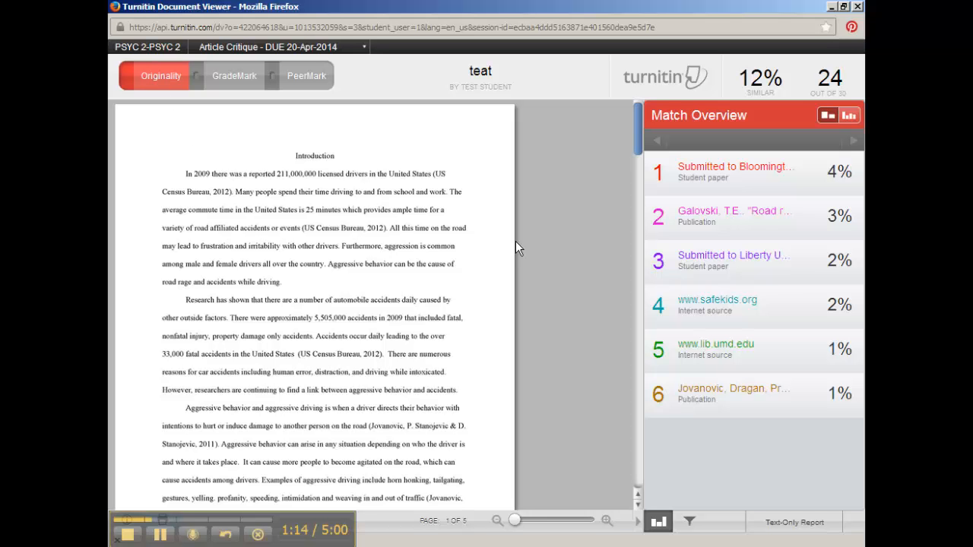
pyautogui.moveTo(544, 192)
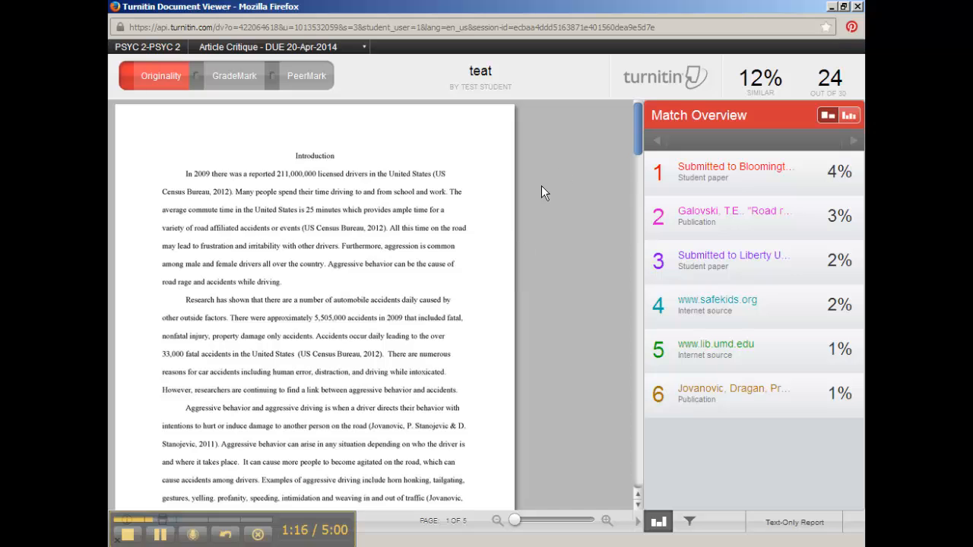
pyautogui.moveTo(641, 140)
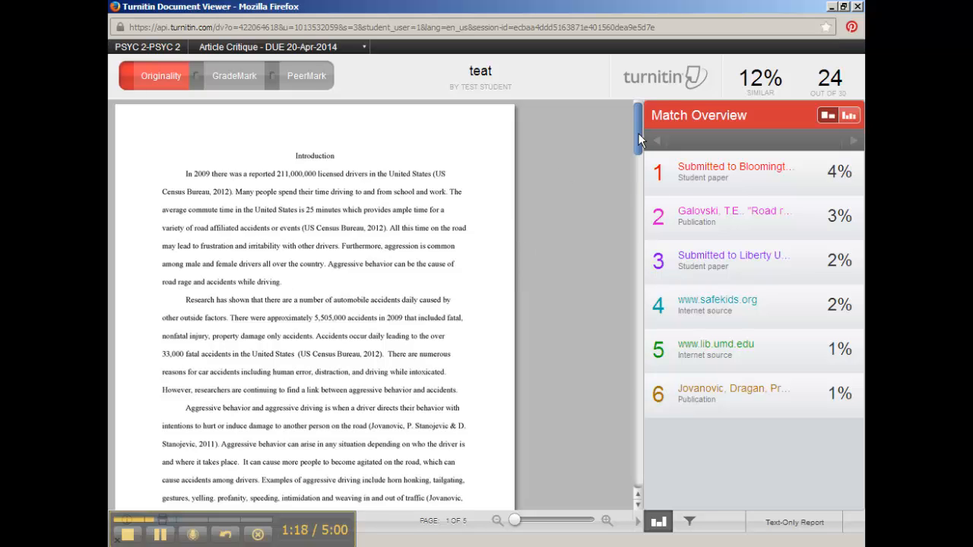
pyautogui.scroll(-3)
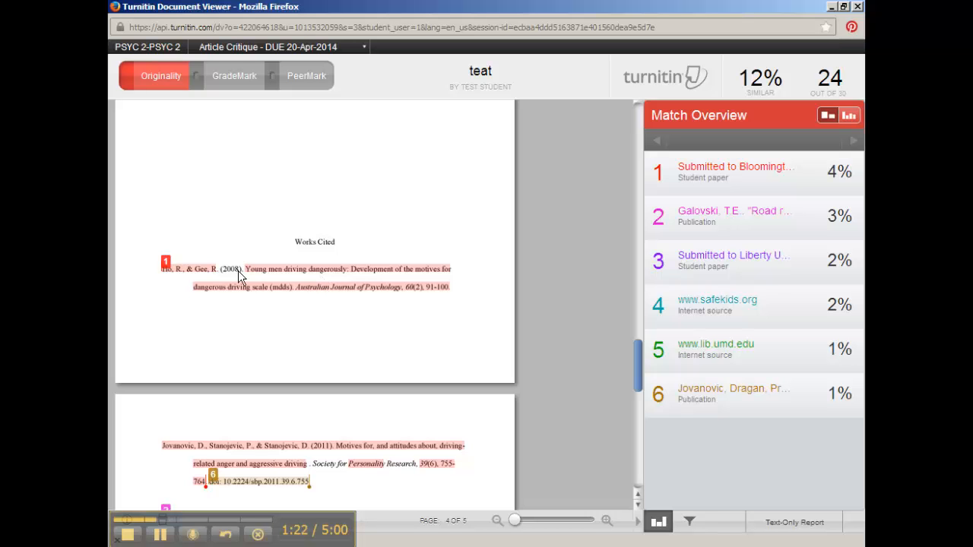
pyautogui.moveTo(447, 307)
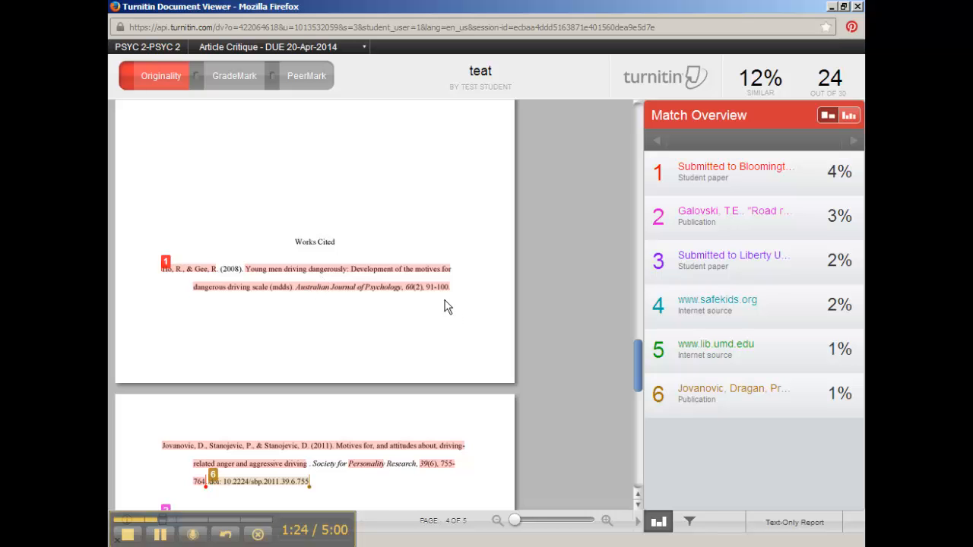
pyautogui.moveTo(438, 296)
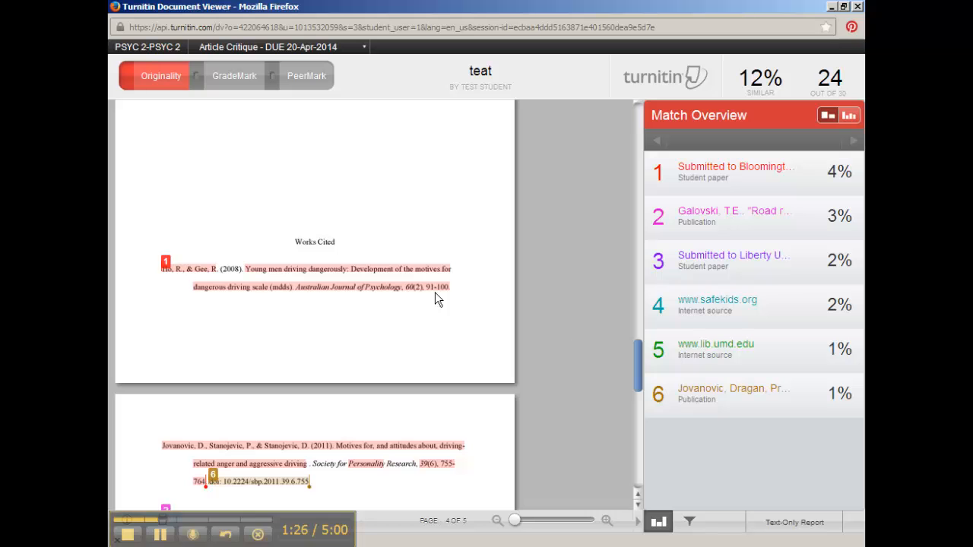
pyautogui.moveTo(638, 298)
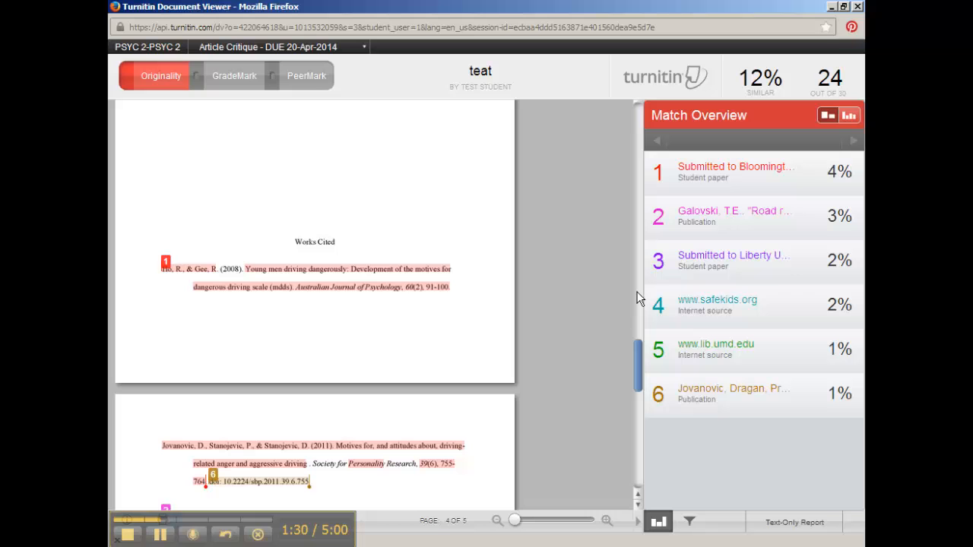
pyautogui.moveTo(717, 64)
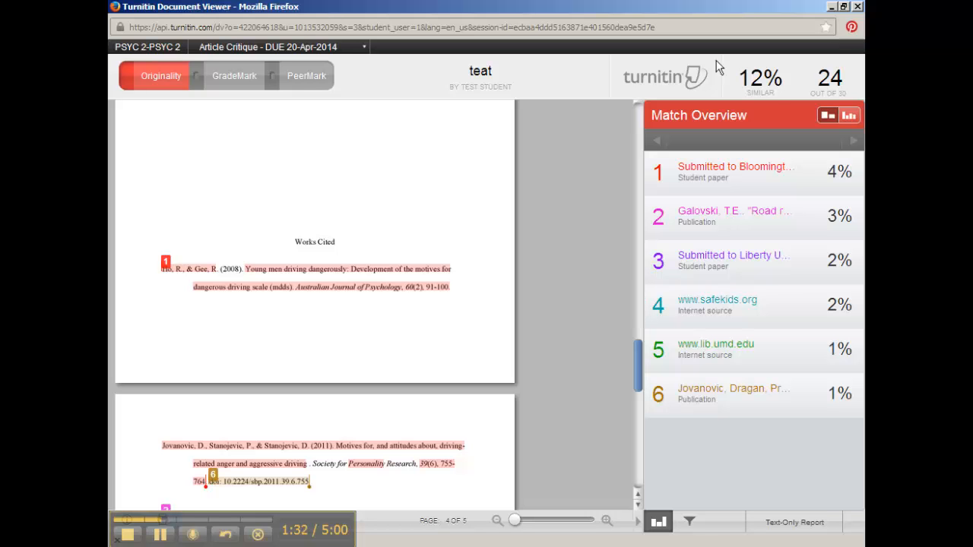
pyautogui.moveTo(639, 137)
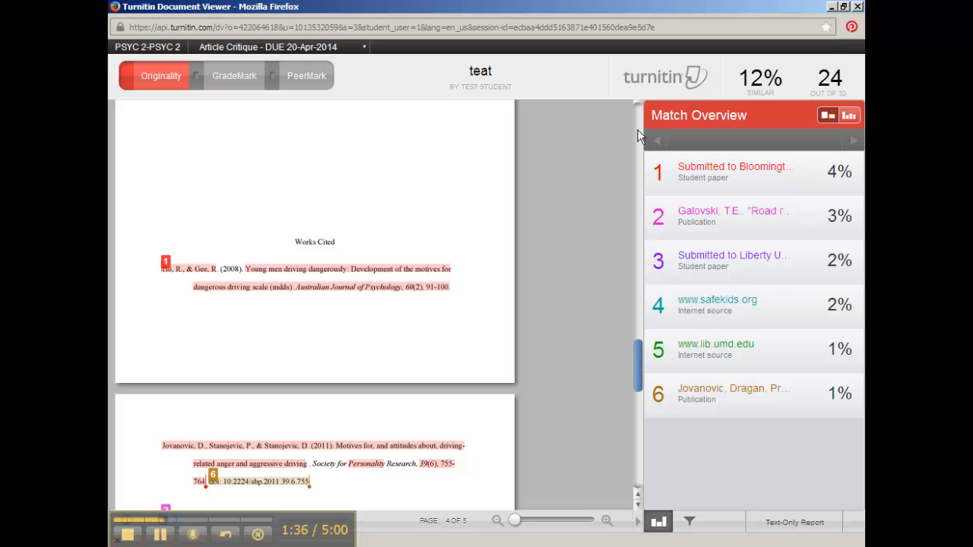
pyautogui.scroll(3)
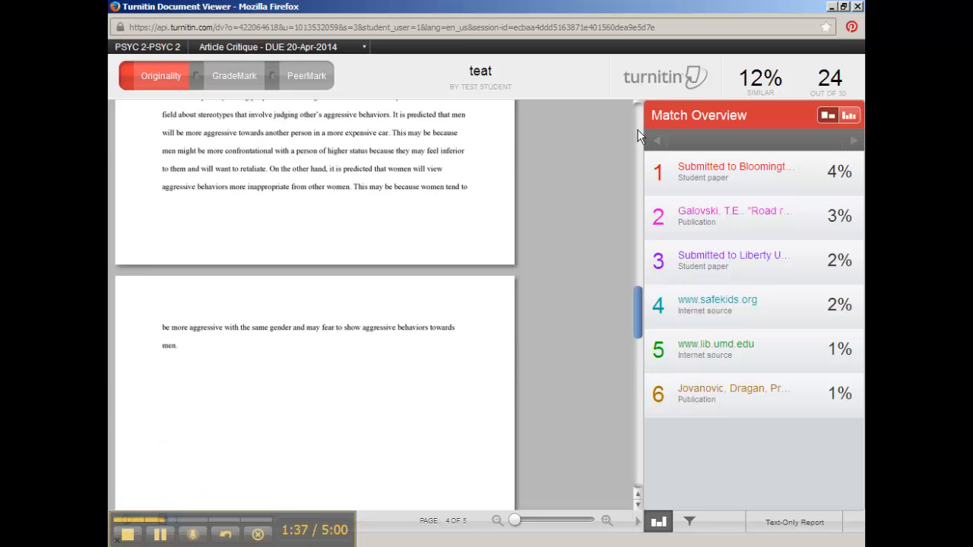
pyautogui.scroll(3)
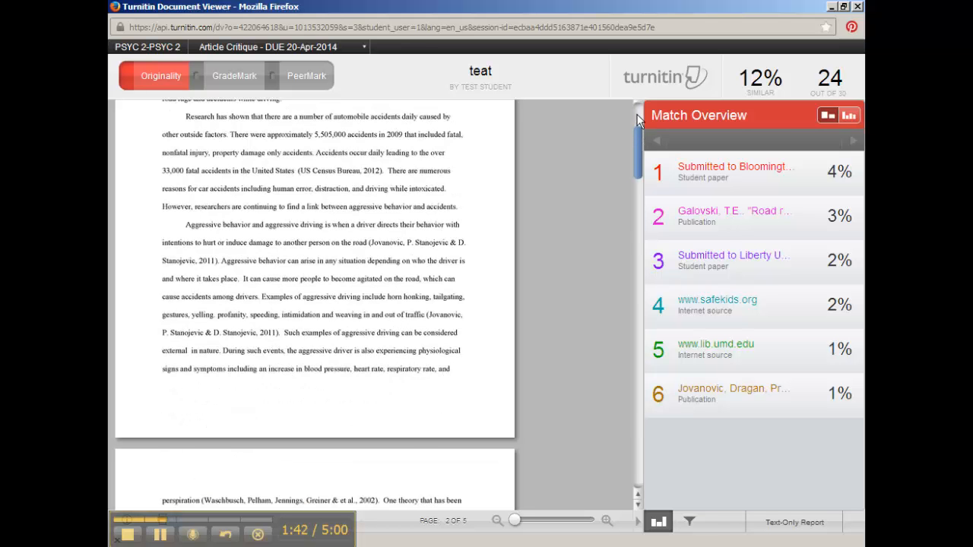
pyautogui.scroll(3)
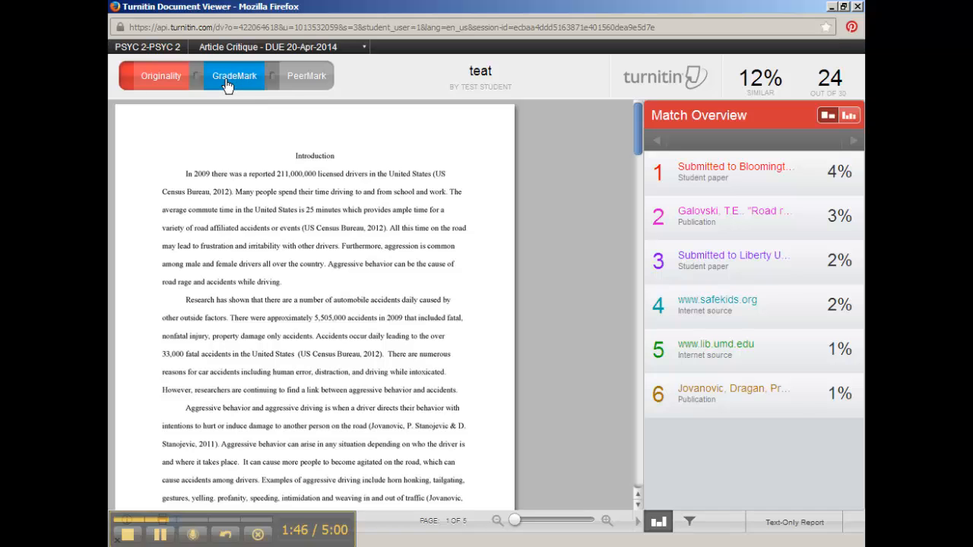
# Return to the GradeMark view showing the instructor's general text comment.
pyautogui.click(234, 76)
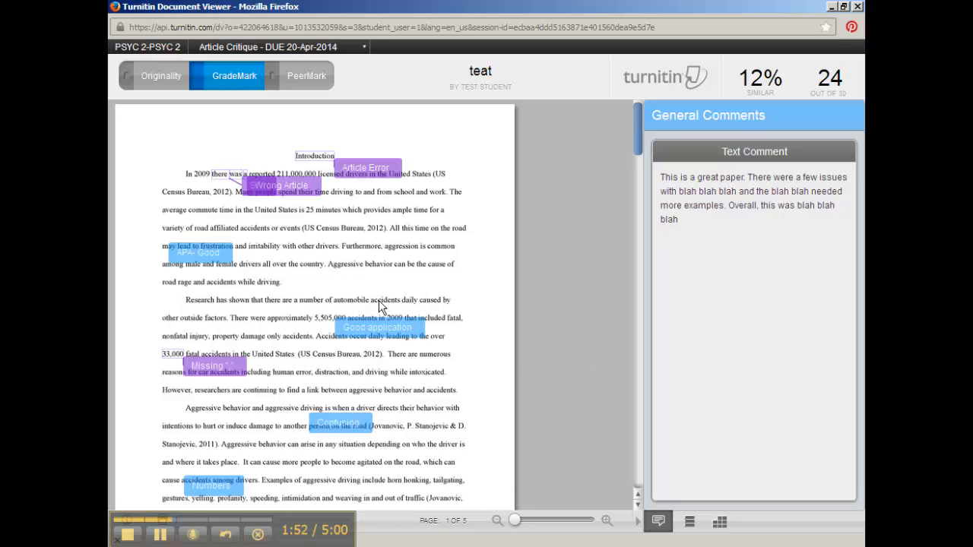
pyautogui.moveTo(428, 280)
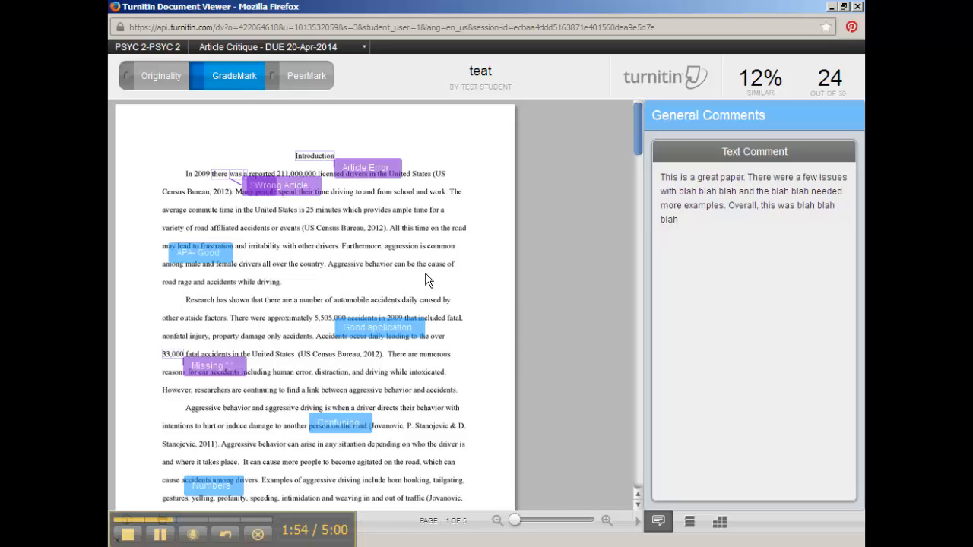
pyautogui.moveTo(380, 199)
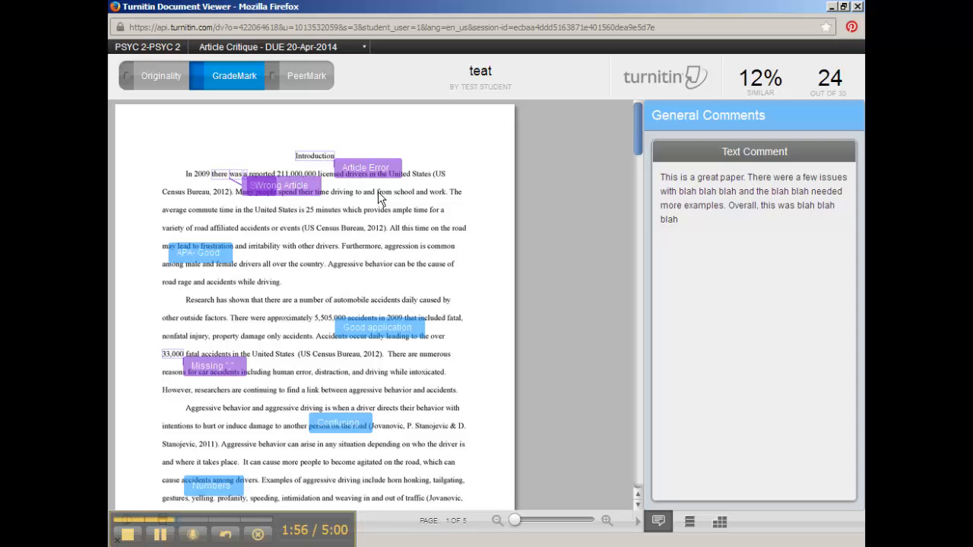
pyautogui.moveTo(327, 234)
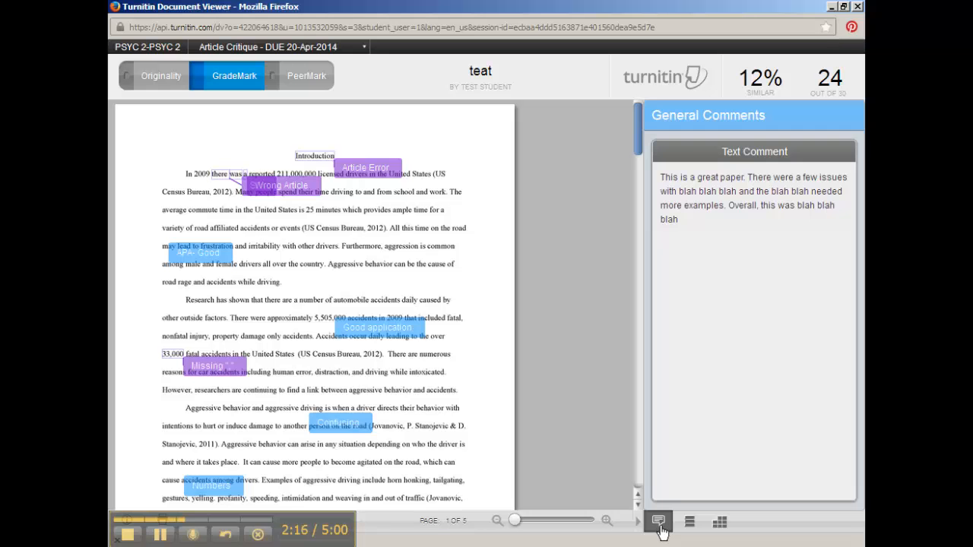
pyautogui.moveTo(767, 234)
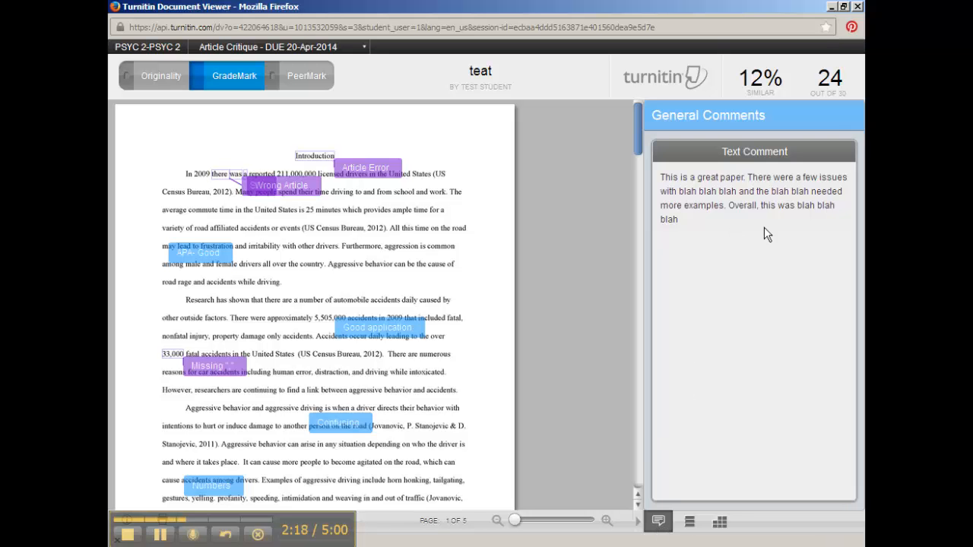
pyautogui.moveTo(759, 254)
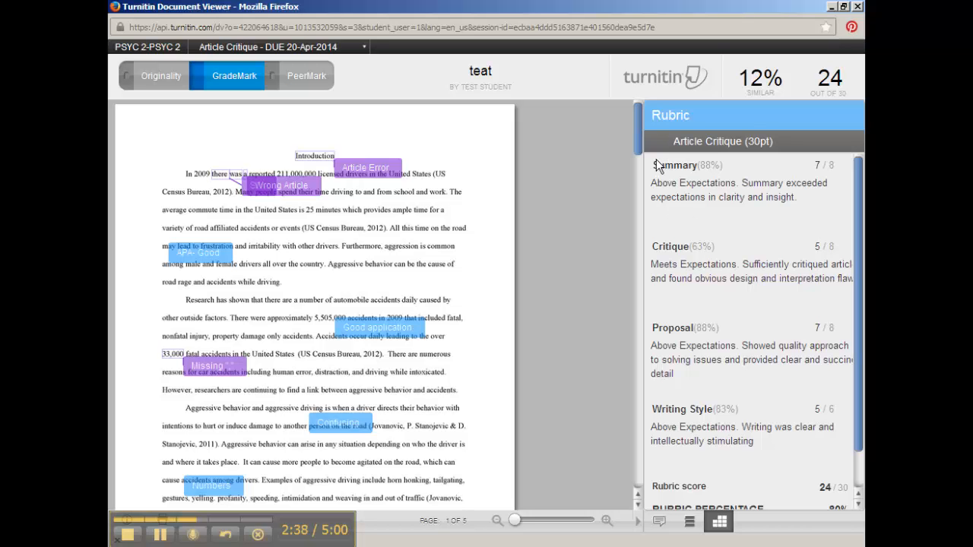
pyautogui.moveTo(692, 176)
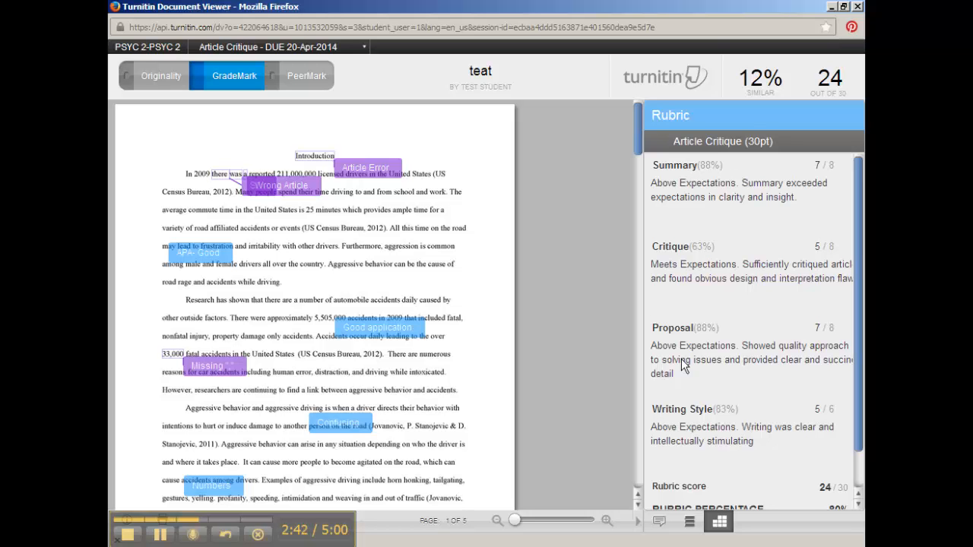
pyautogui.moveTo(814, 168)
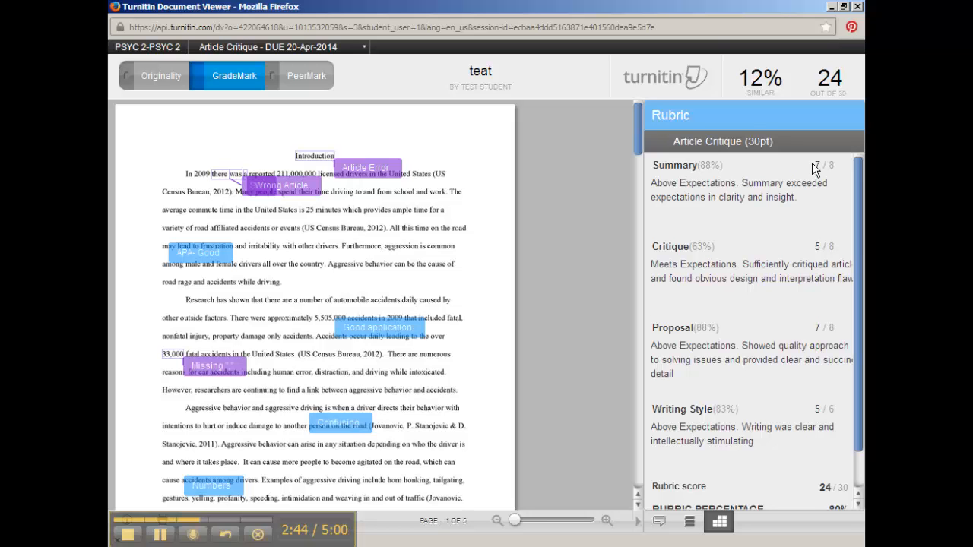
pyautogui.moveTo(645, 199)
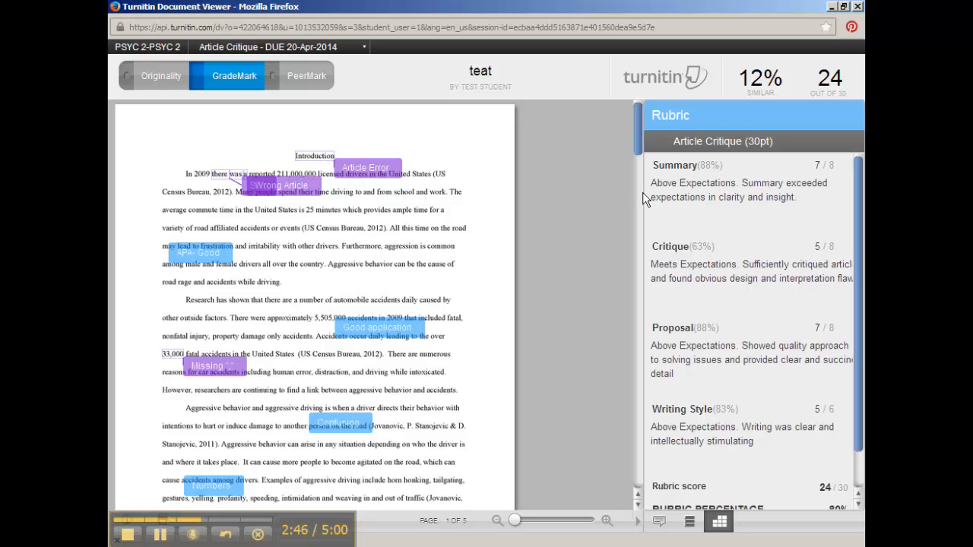
pyautogui.moveTo(675, 194)
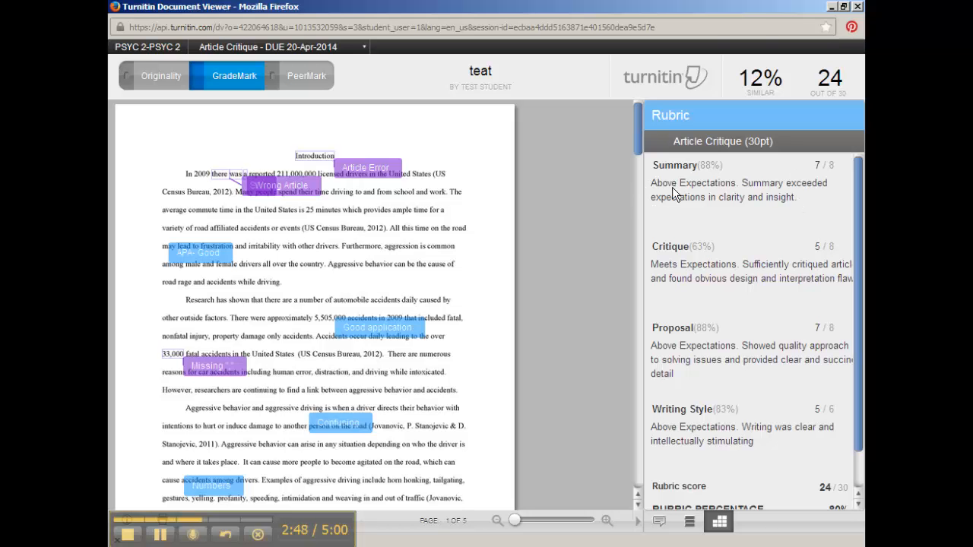
pyautogui.moveTo(712, 206)
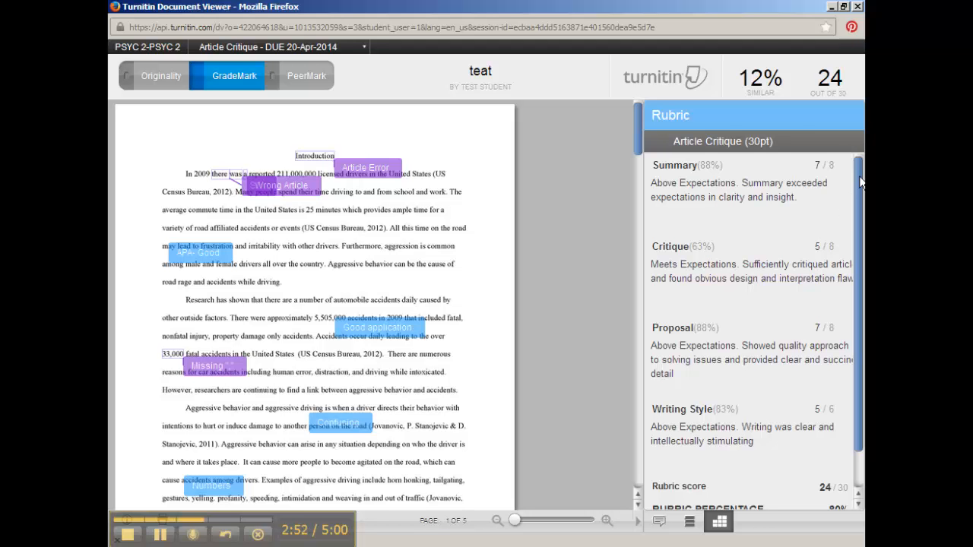
# Reveal the rubric's total score of 24 out of 30 at 80 percent.
pyautogui.scroll(-3)
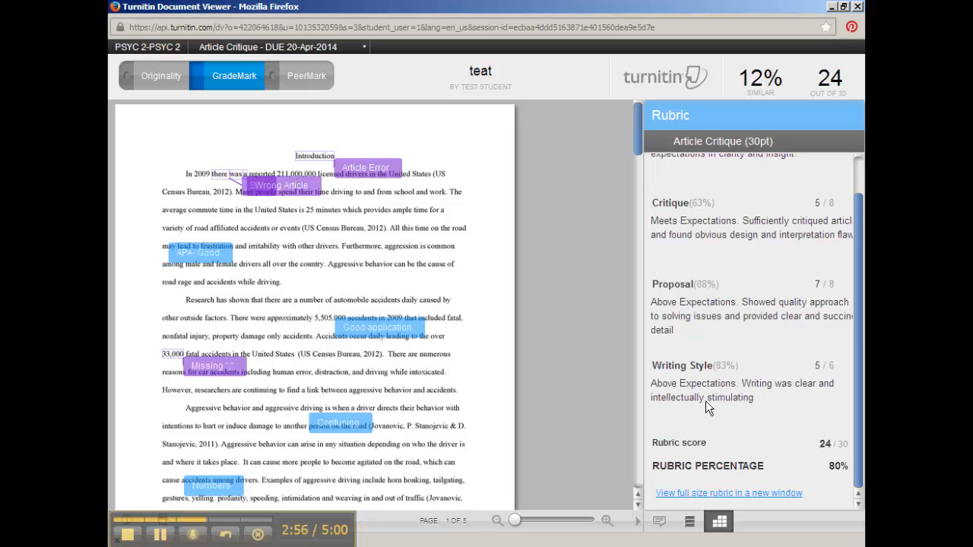
pyautogui.moveTo(694, 495)
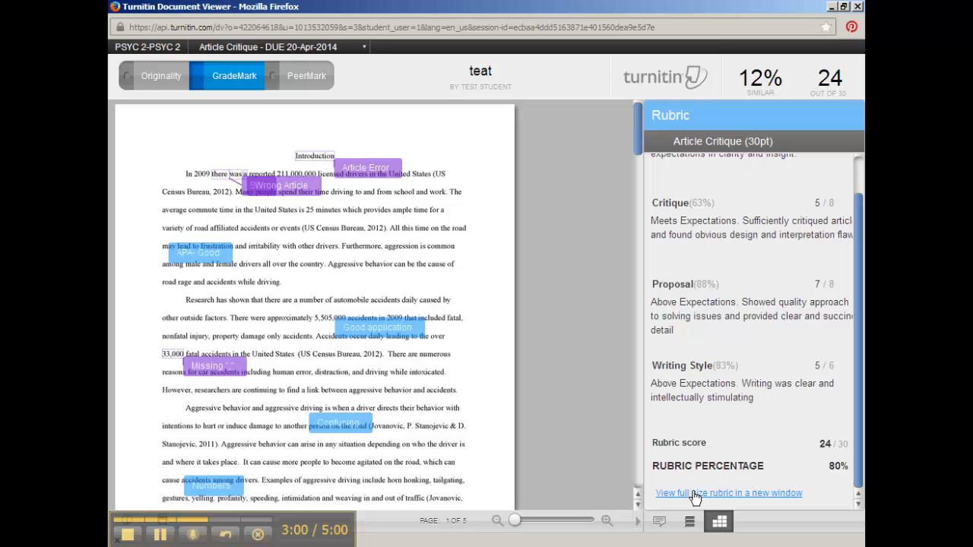
# Show the full-size rubric in a new window down to Writing Style, scored 5 Above Expectations.
pyautogui.click(728, 493)
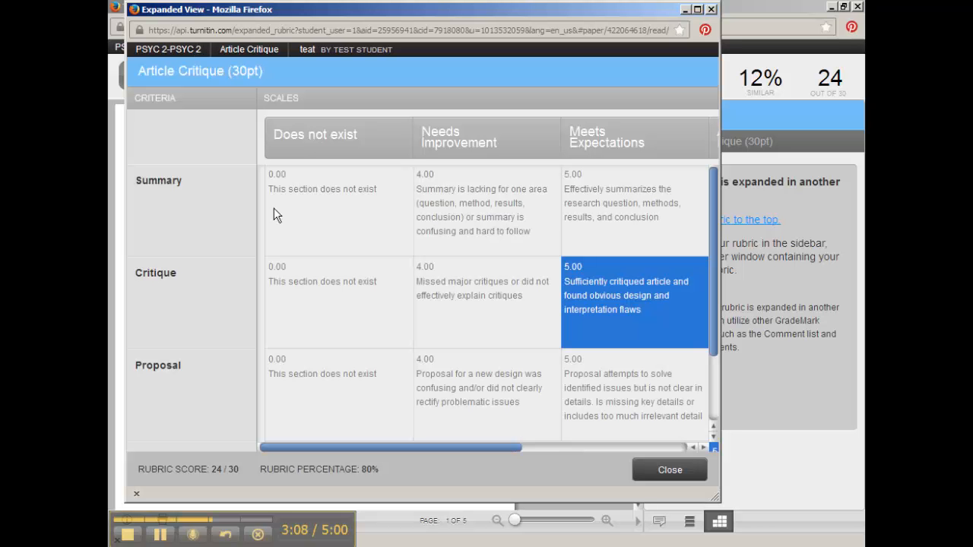
pyautogui.moveTo(296, 155)
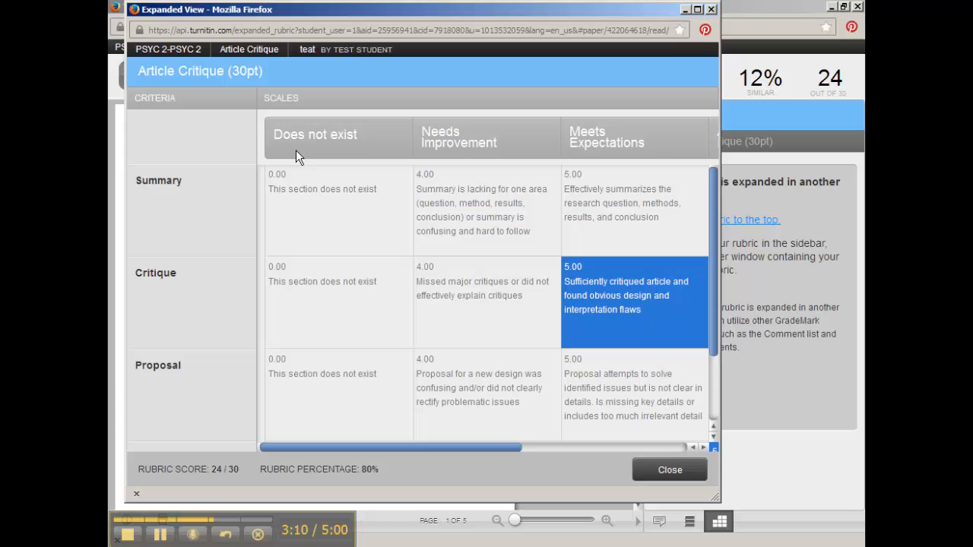
pyautogui.moveTo(491, 180)
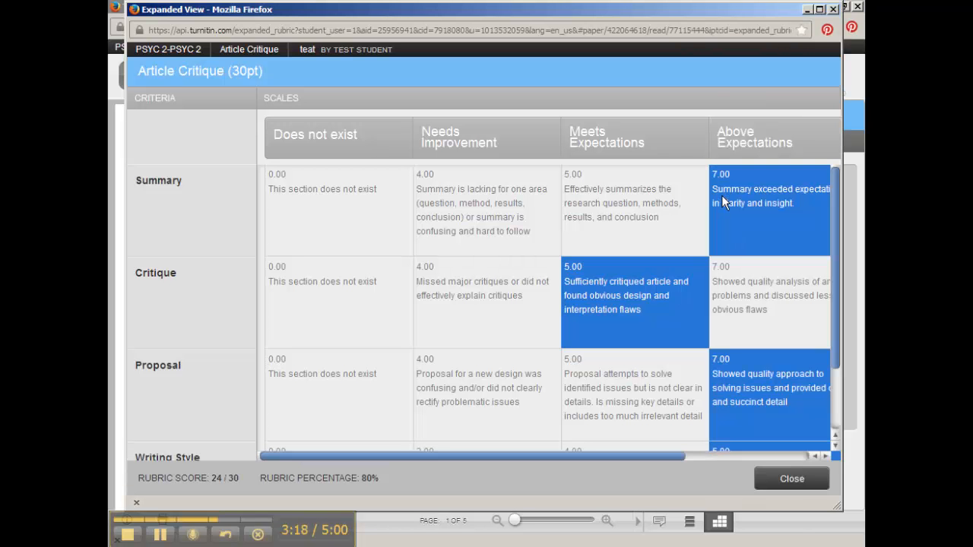
pyautogui.moveTo(793, 226)
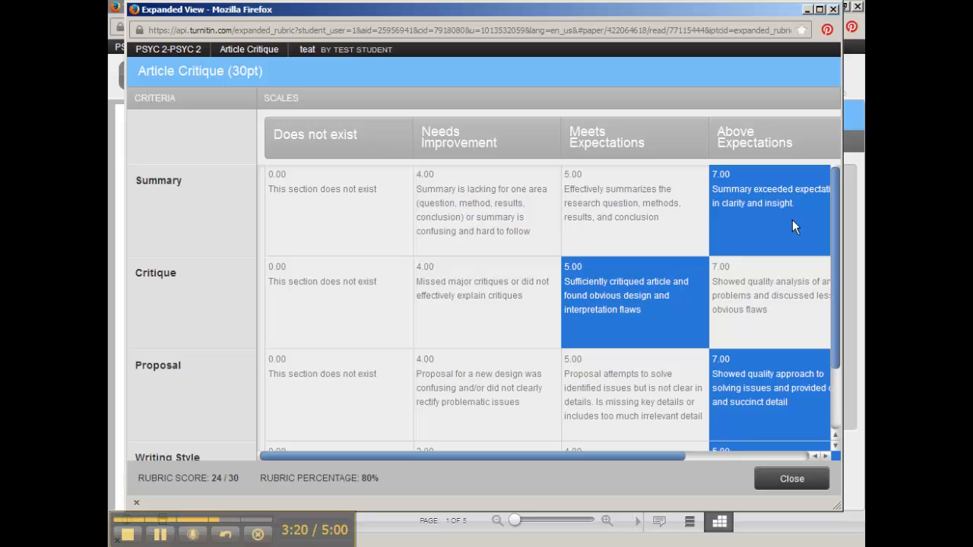
pyautogui.moveTo(754, 195)
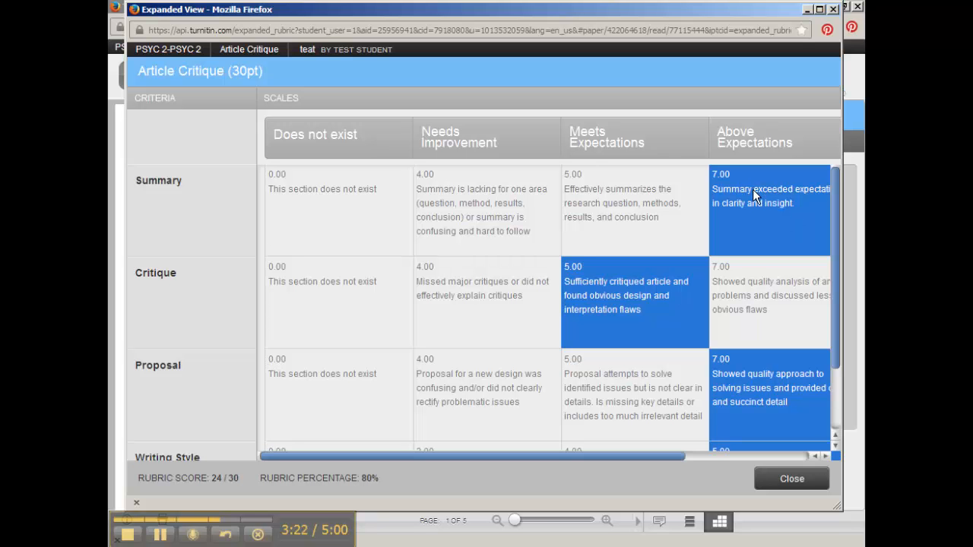
pyautogui.moveTo(596, 118)
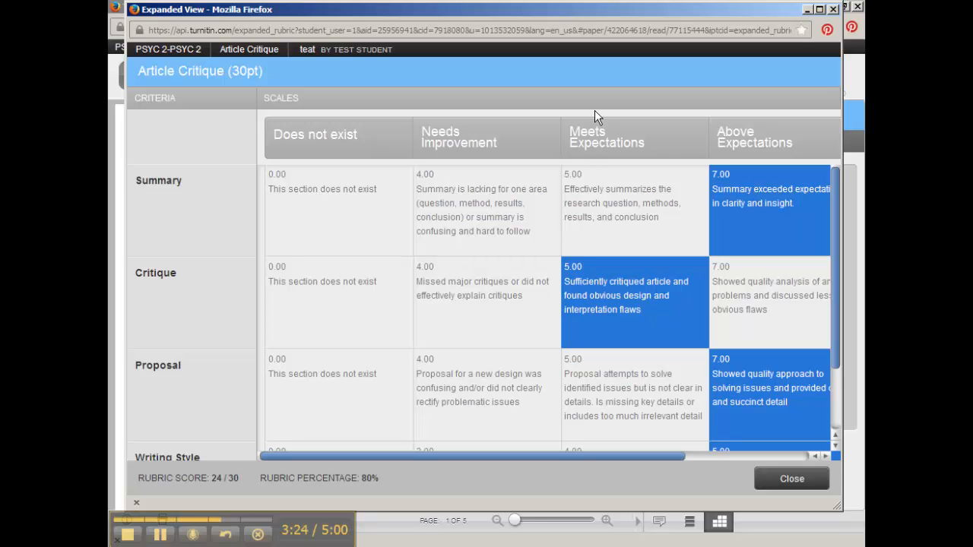
pyautogui.moveTo(614, 304)
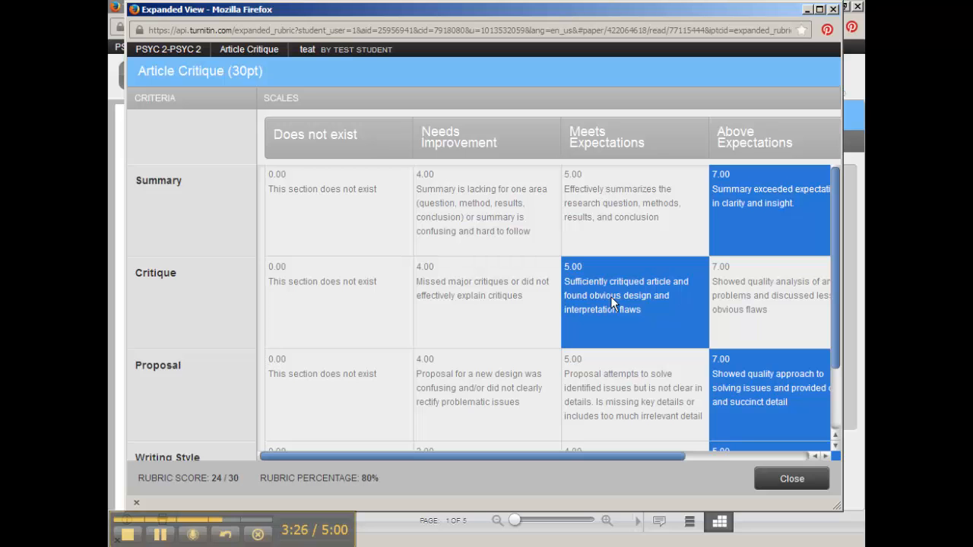
pyautogui.moveTo(766, 317)
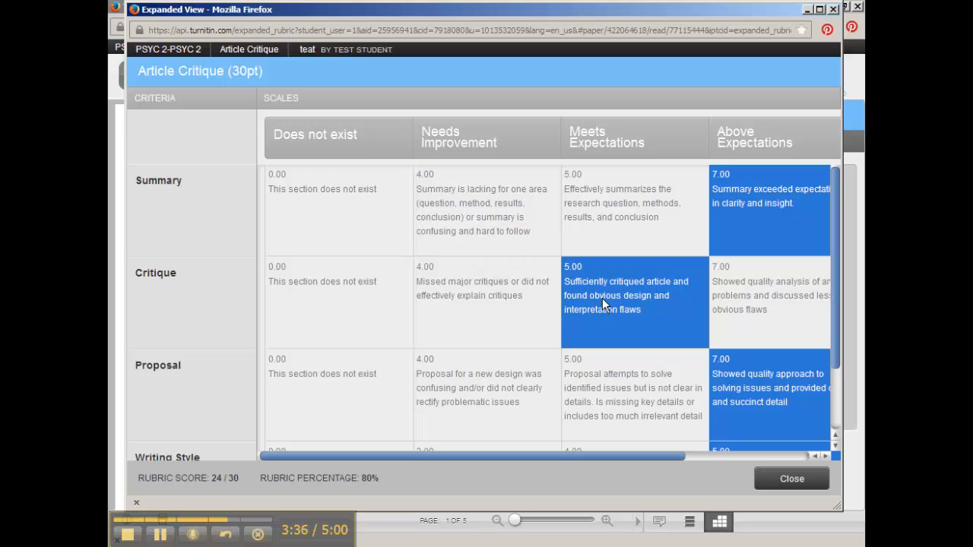
pyautogui.moveTo(842, 199)
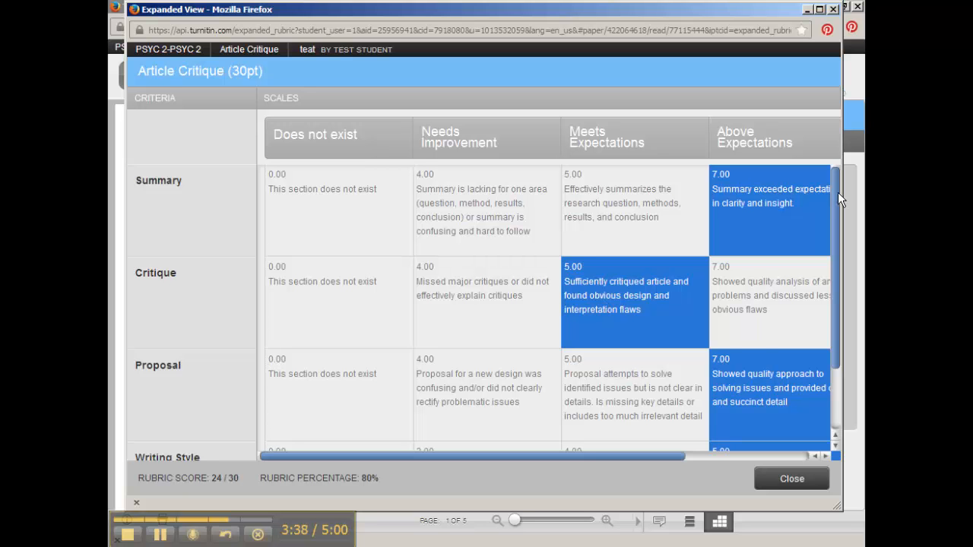
pyautogui.scroll(-3)
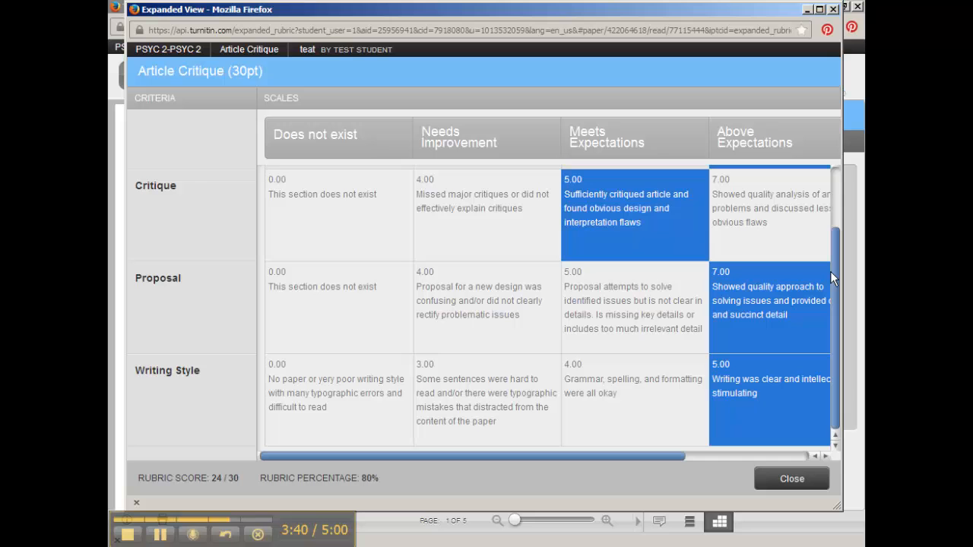